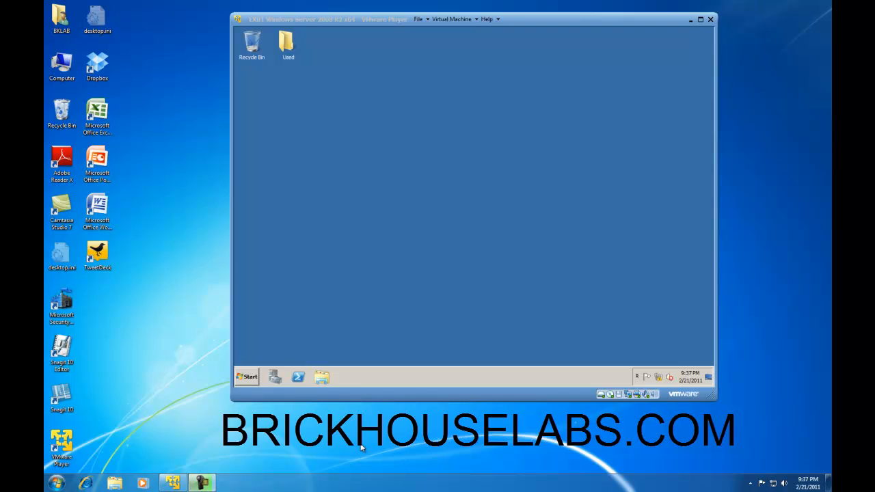
pyautogui.moveTo(320, 331)
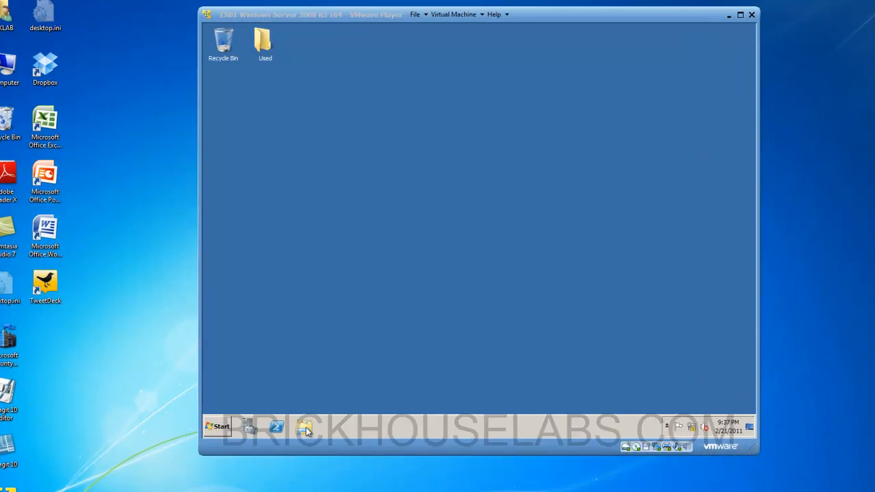
# Step: Browse the server's drives, then run 'd:\setup /preparead /organizationname:bkmail' from Run
pyautogui.click(305, 429)
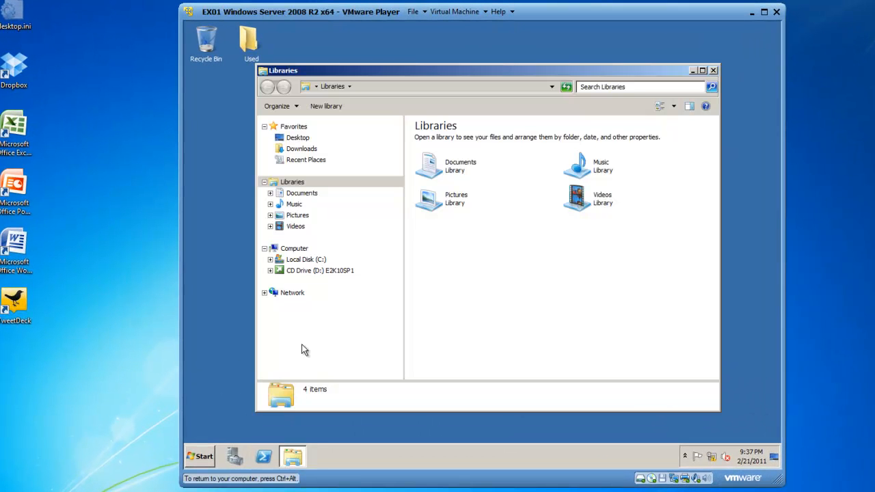
pyautogui.moveTo(289, 286)
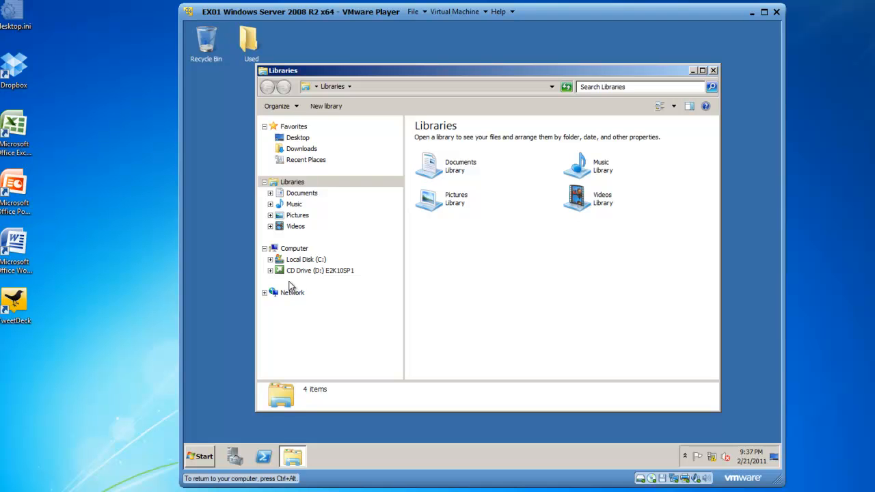
pyautogui.moveTo(318, 282)
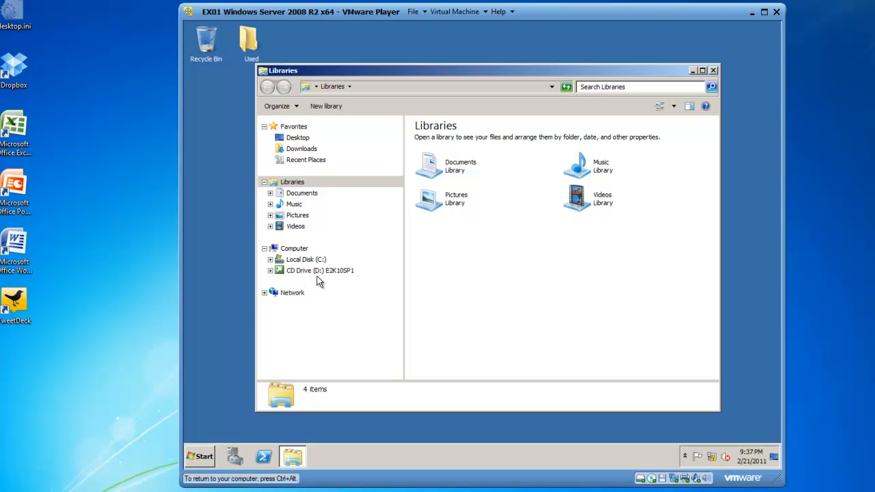
pyautogui.moveTo(352, 281)
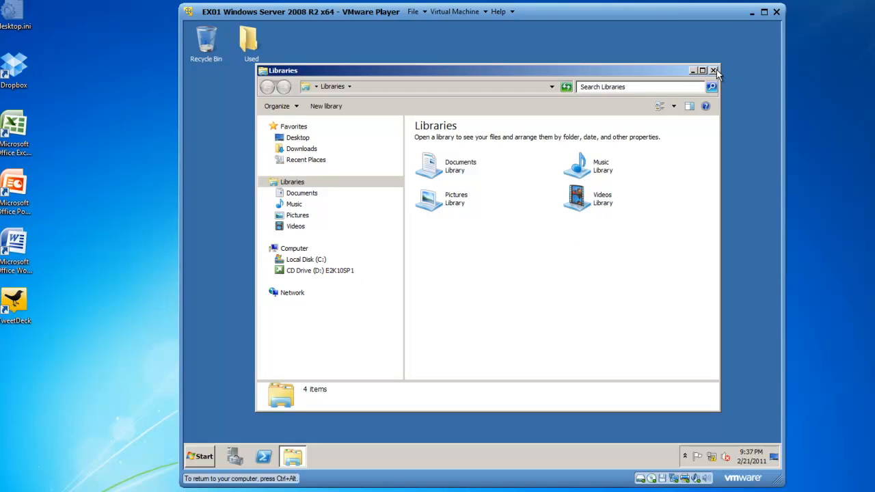
pyautogui.click(200, 457)
pyautogui.write('d')
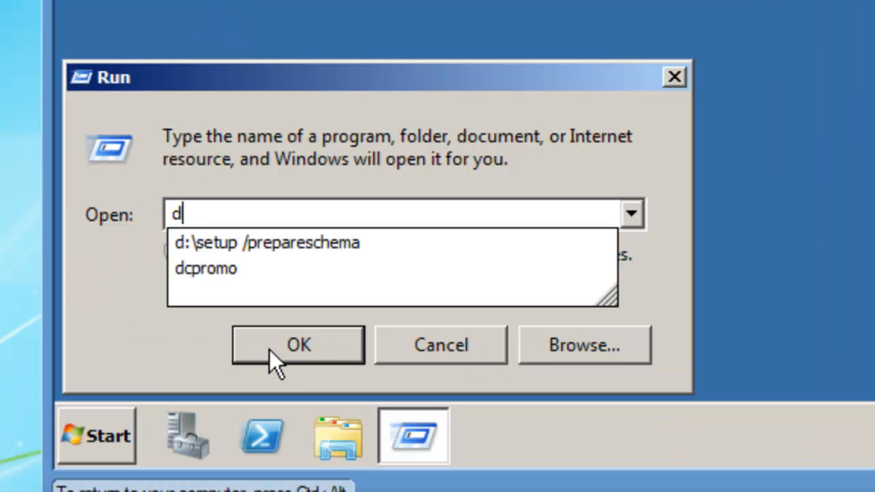
pyautogui.write(':\\setup /preparea')
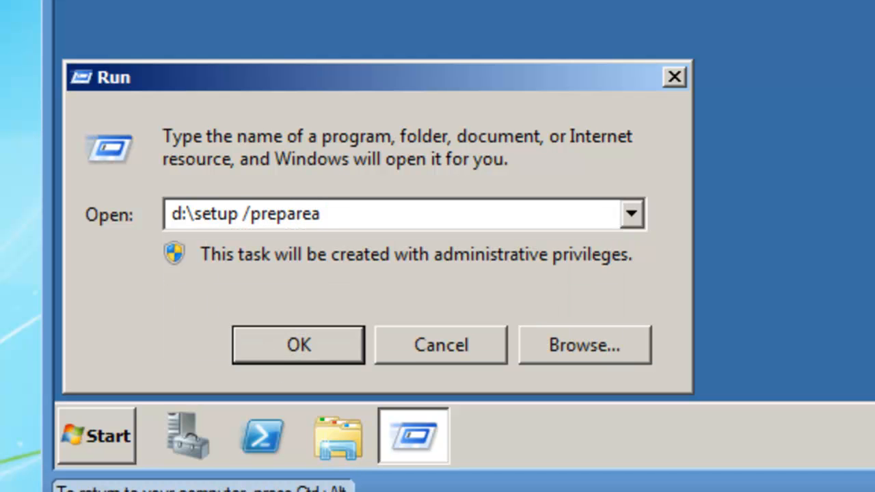
pyautogui.write('d')
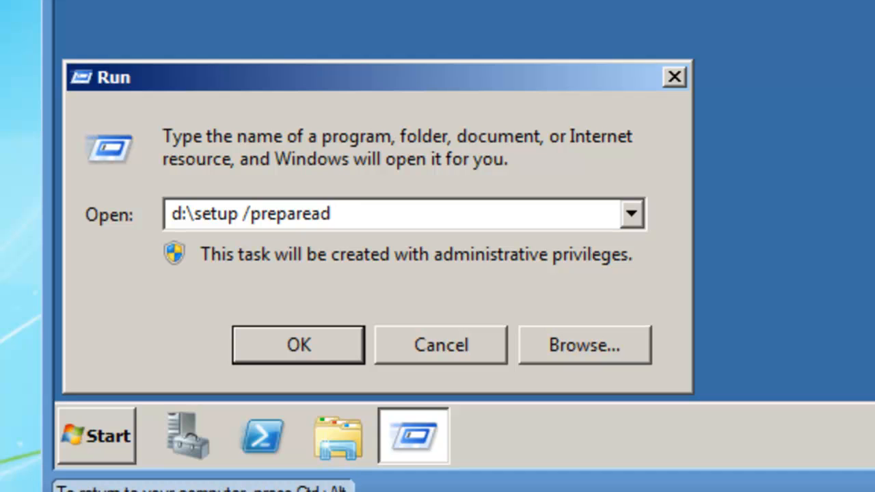
pyautogui.write('/orgj')
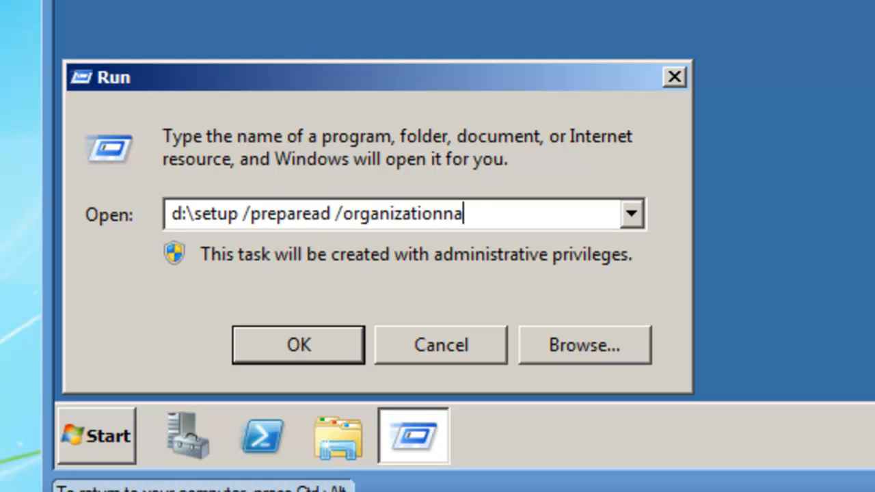
pyautogui.write('me')
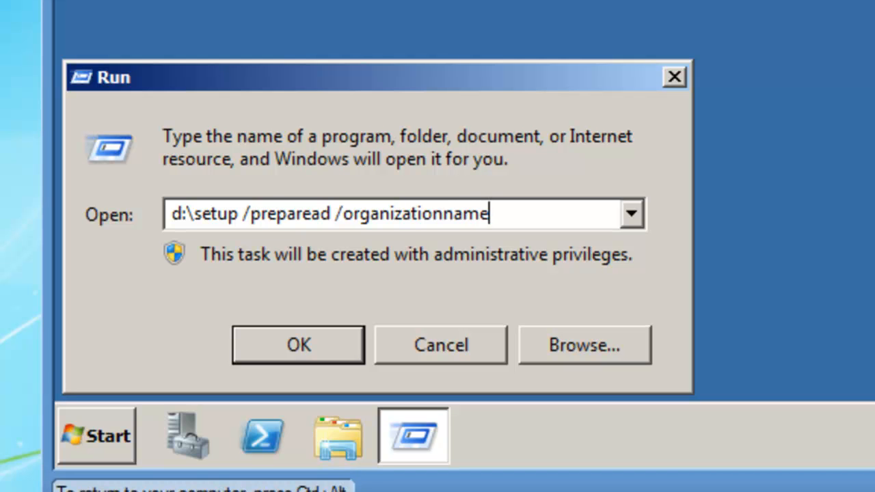
pyautogui.write(':')
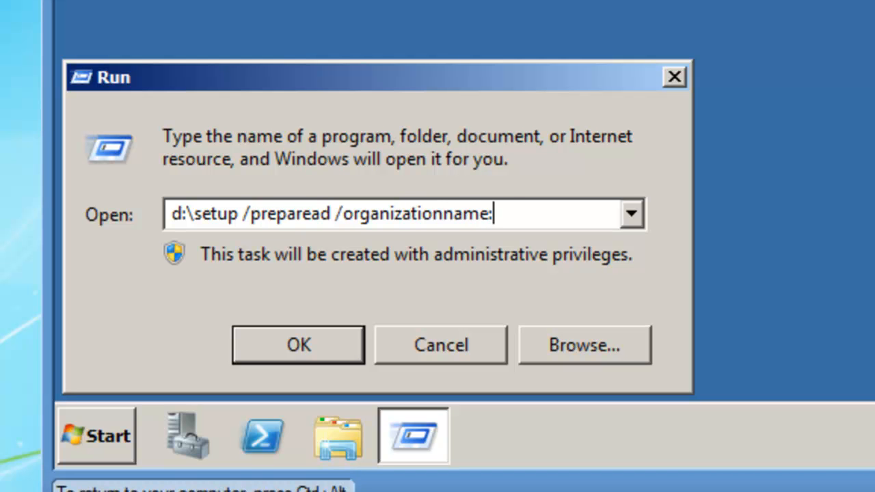
pyautogui.write('bkmaio')
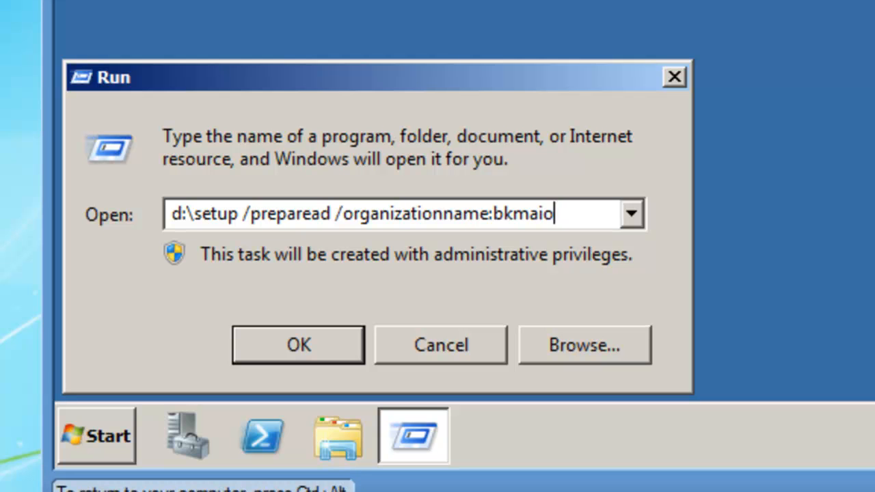
pyautogui.write('l')
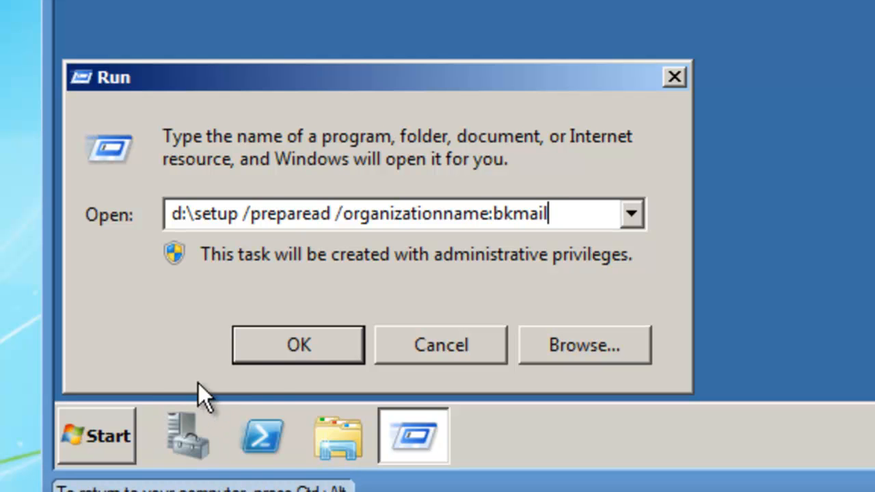
pyautogui.click(297, 344)
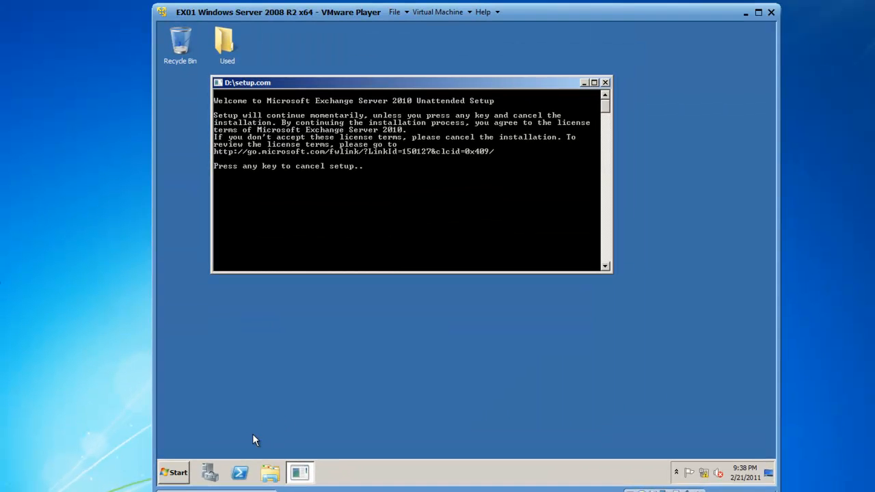